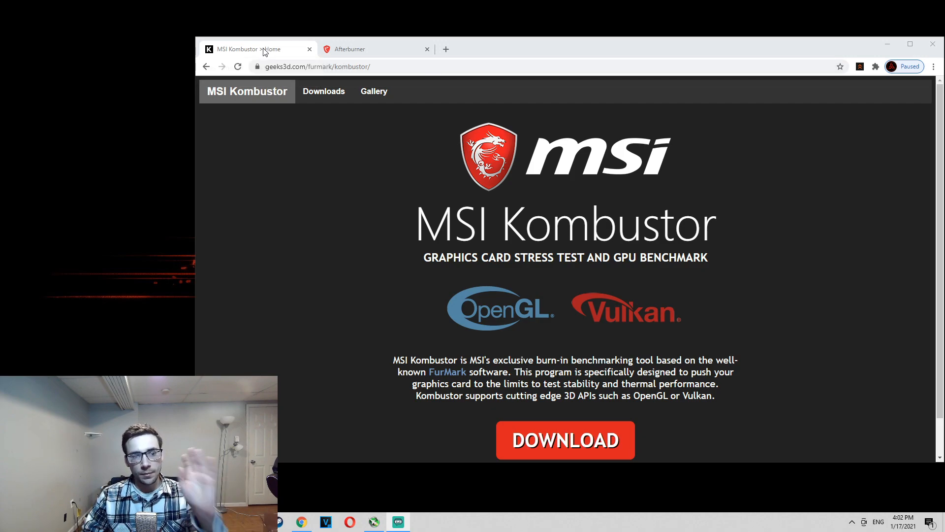
mouse_move(259, 49)
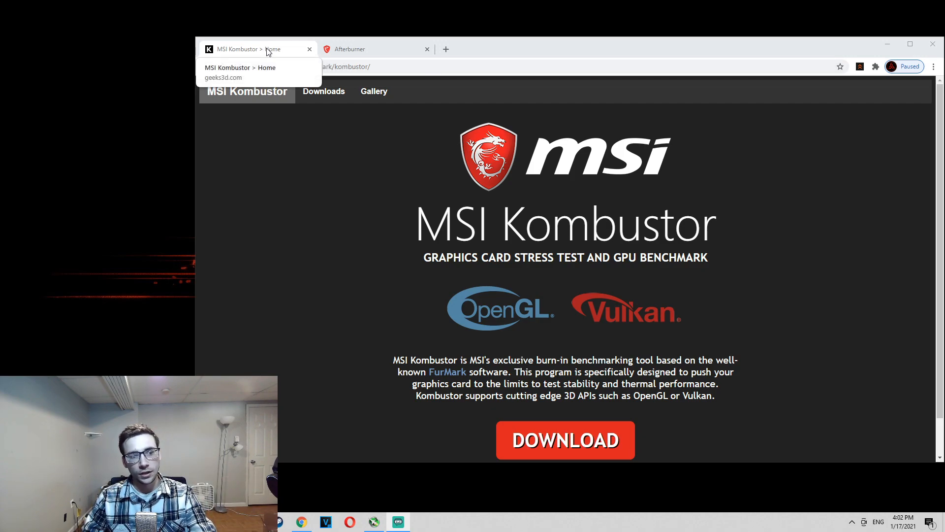
- Put away Chrome's MSI Kombustor download page to reveal MSI Afterburner
left_click(374, 48)
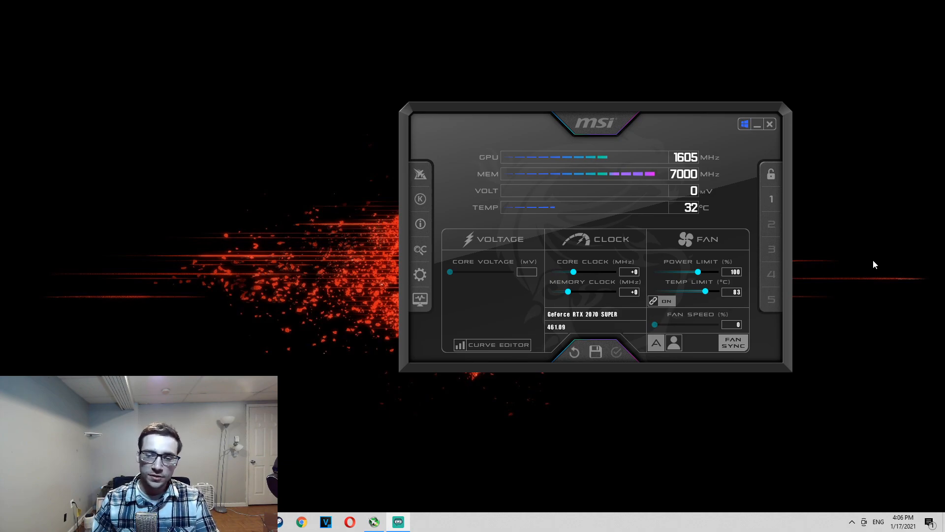
mouse_move(654, 229)
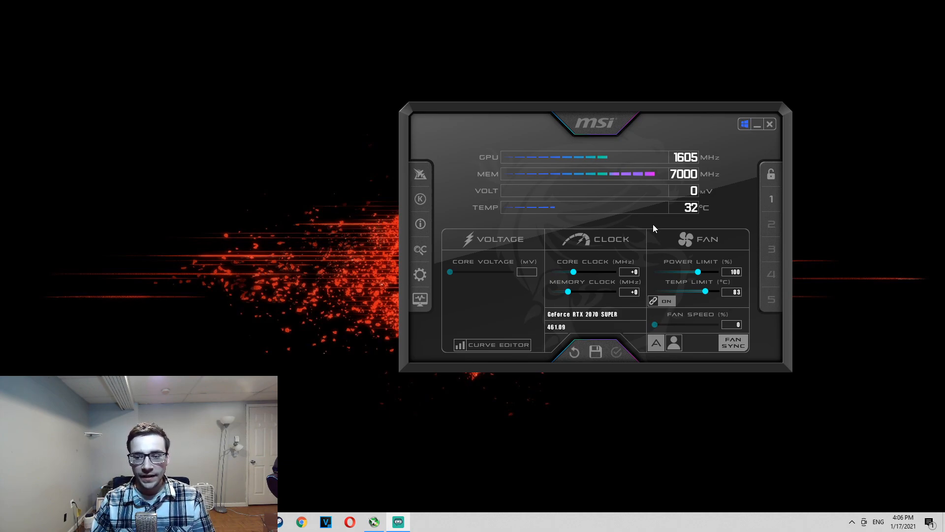
mouse_move(737, 242)
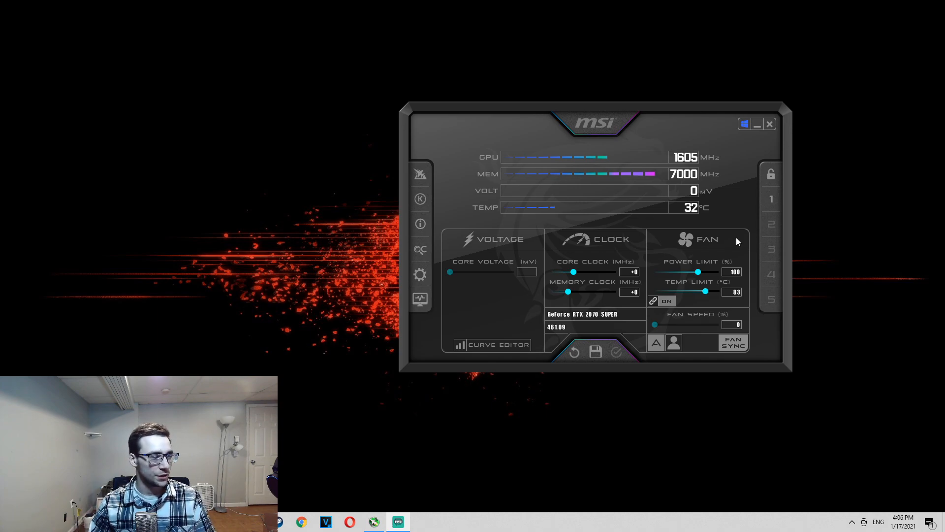
- Nudge the Afterburner monitoring window slightly to the left
left_click_drag(600, 124, 558, 130)
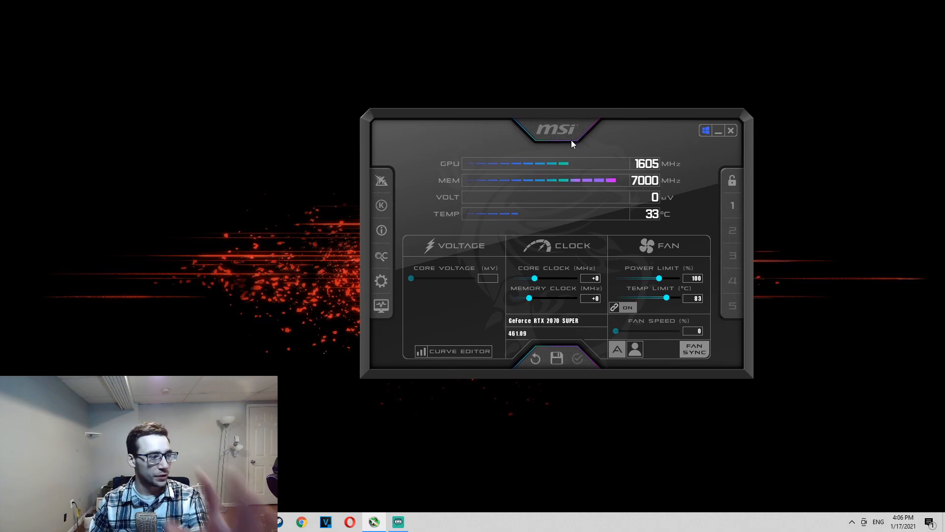
mouse_move(747, 225)
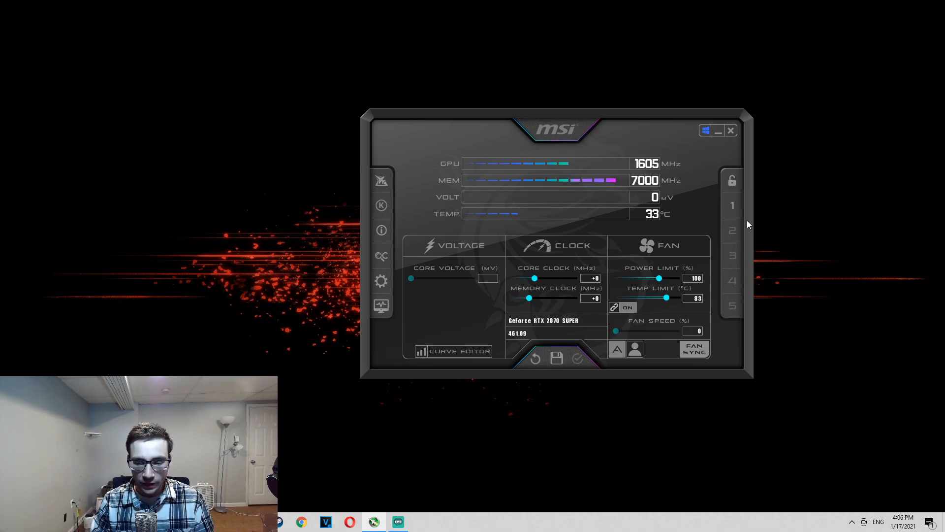
mouse_move(656, 267)
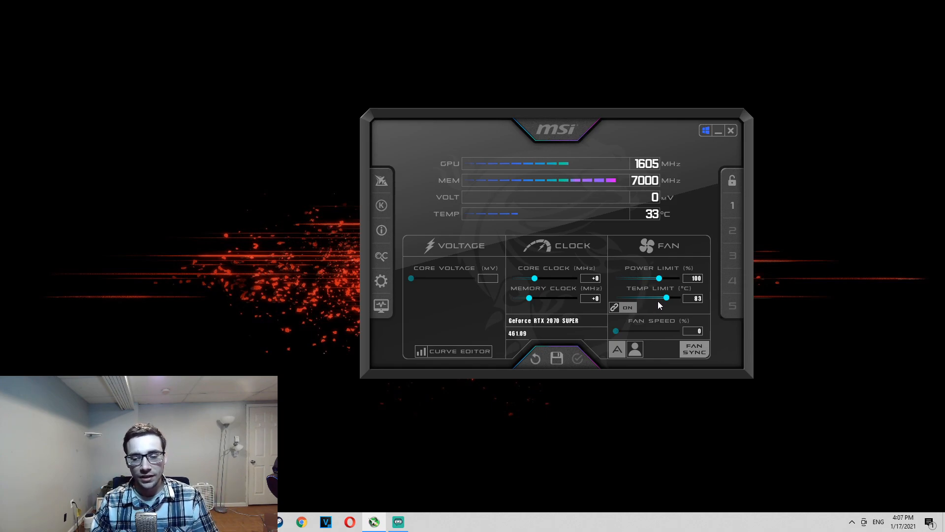
mouse_move(380, 205)
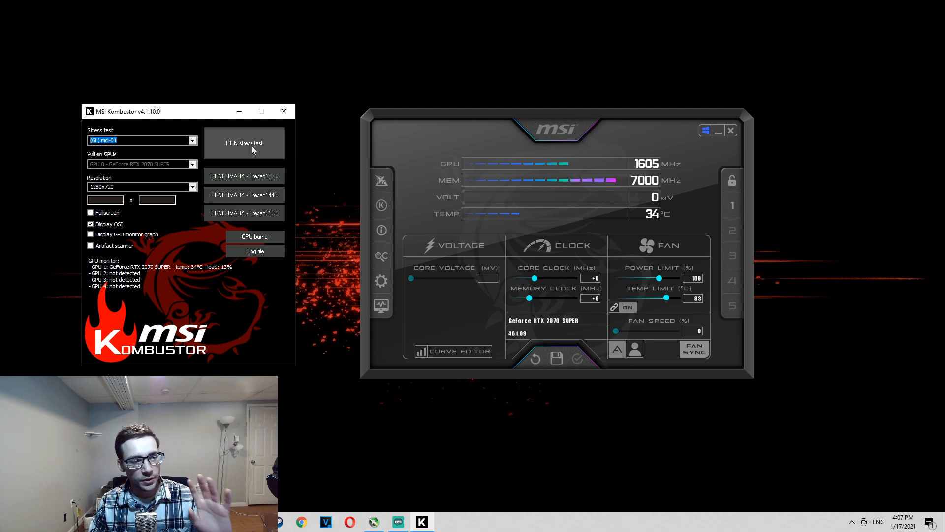
- Launch the Kombustor GPU stress test beside Afterburner
left_click(244, 143)
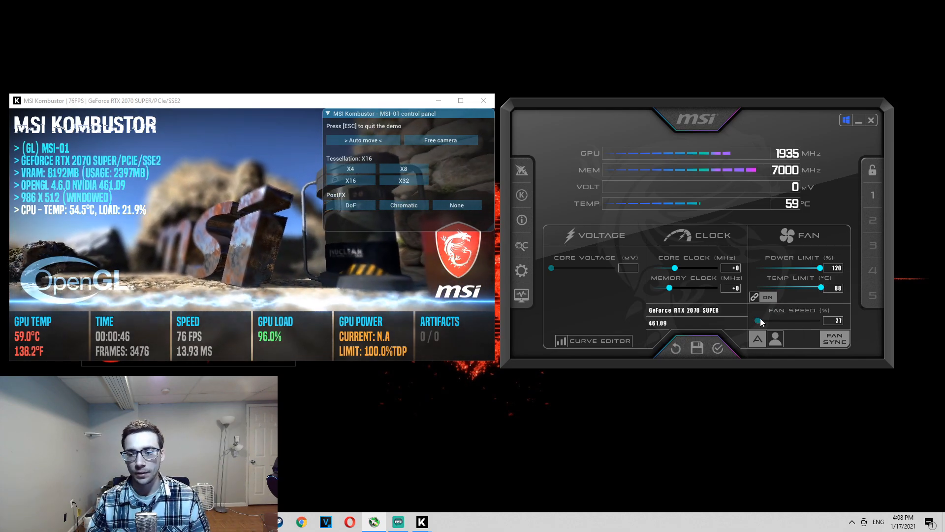
- Raise the fan speed to about 67% and push the temp limit to maximum
left_click_drag(759, 320, 795, 320)
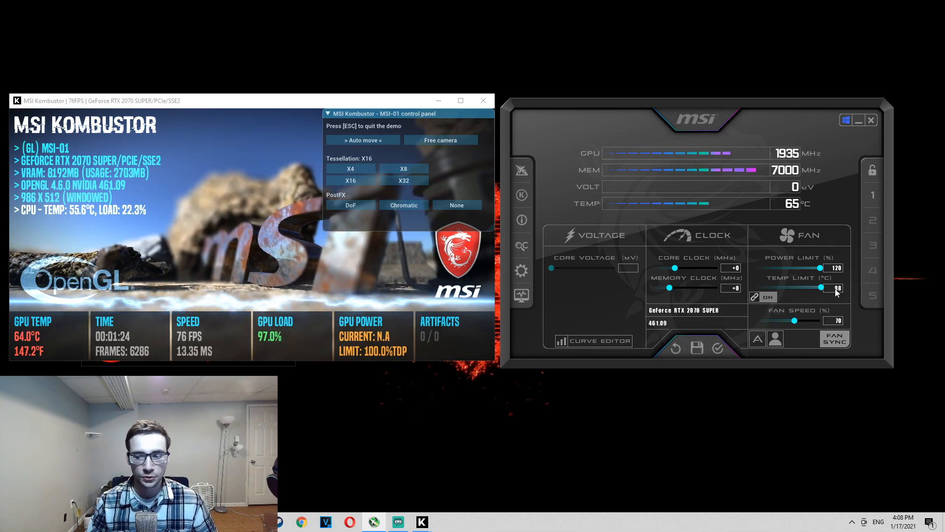
left_click_drag(795, 320, 760, 320)
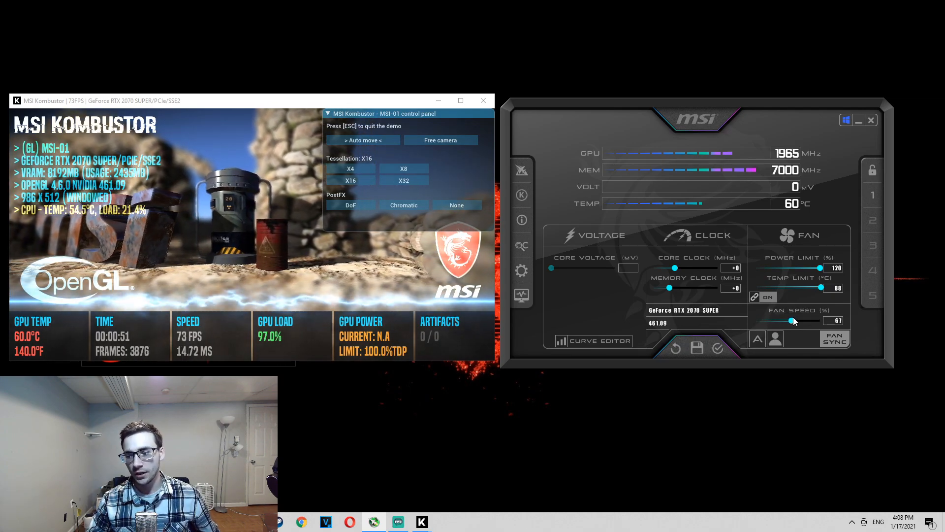
- Bring the fan speed slider up to exactly 70%
left_click_drag(791, 320, 795, 320)
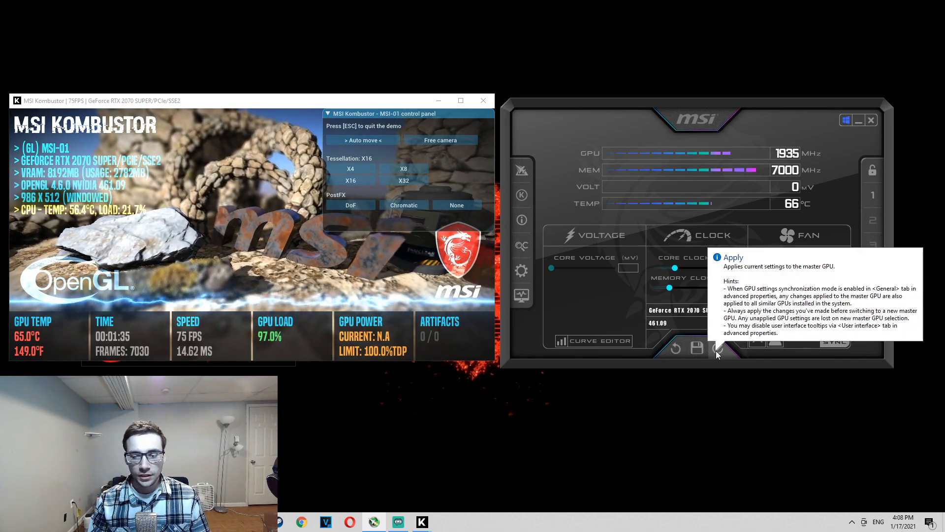
- Apply the 120% power limit, 88°C temp limit and 70% fan speed to the GPU
left_click(717, 348)
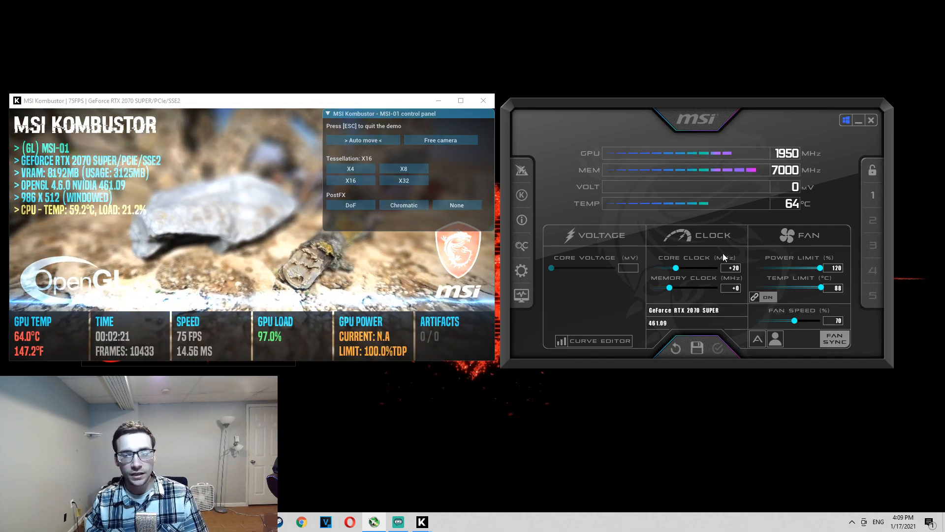
mouse_move(733, 154)
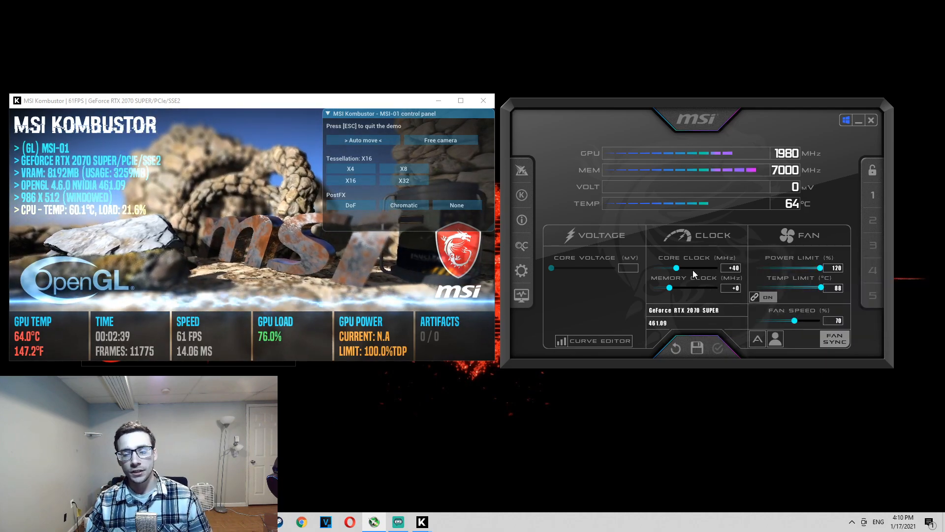
mouse_move(677, 268)
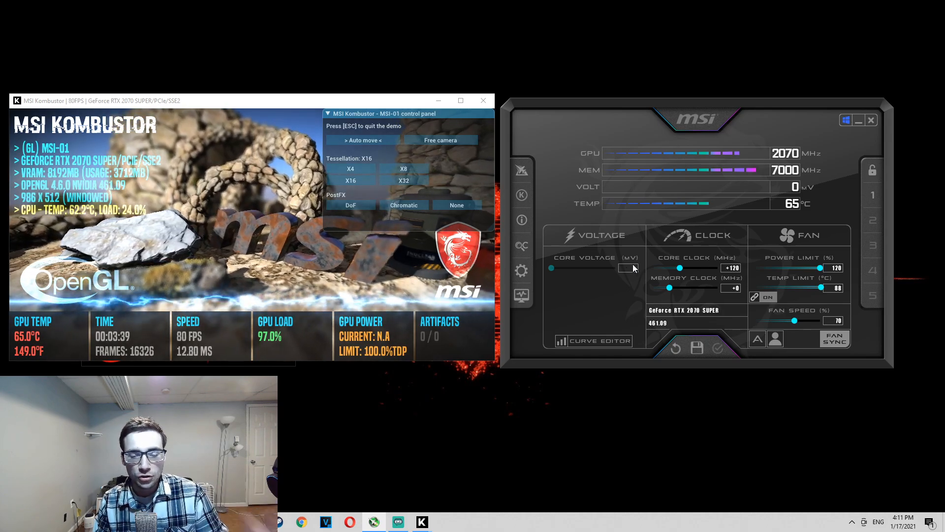
mouse_move(604, 277)
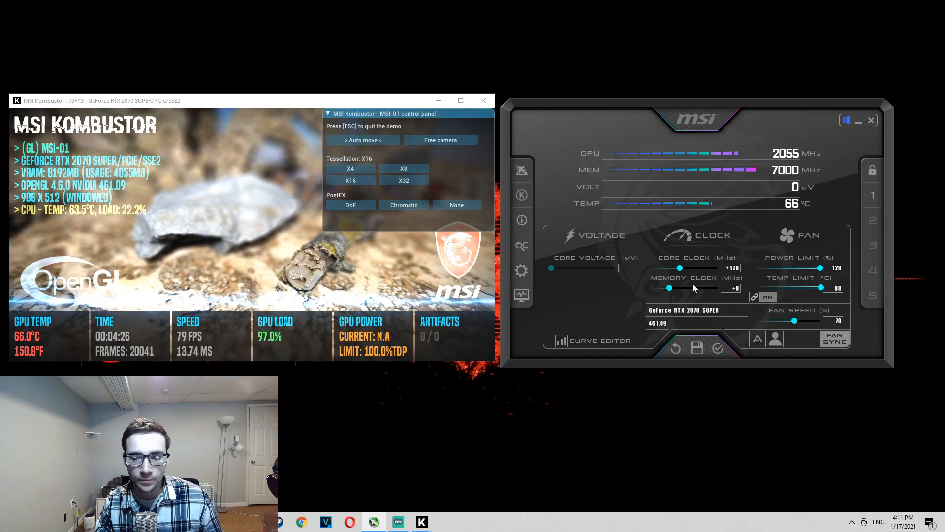
mouse_move(717, 348)
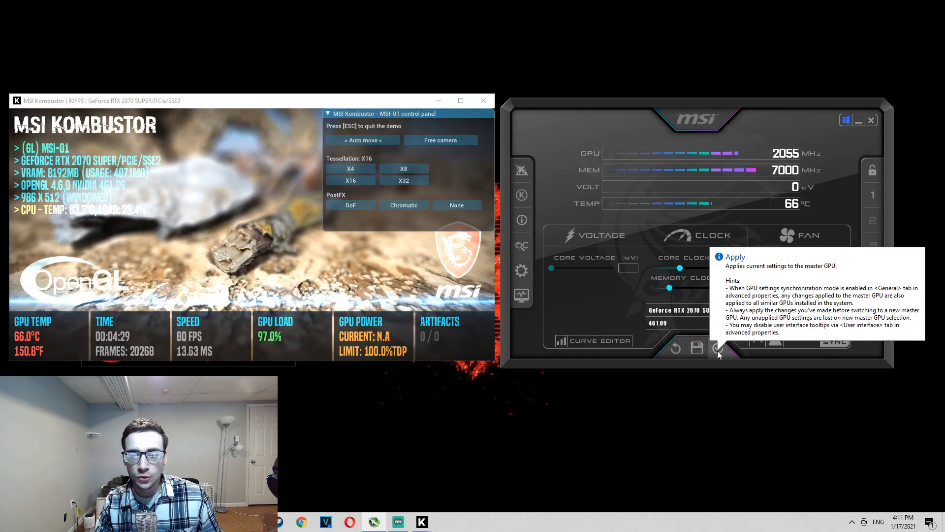
- Apply the +120 core clock, then apply the raised memory clock offset
left_click(718, 348)
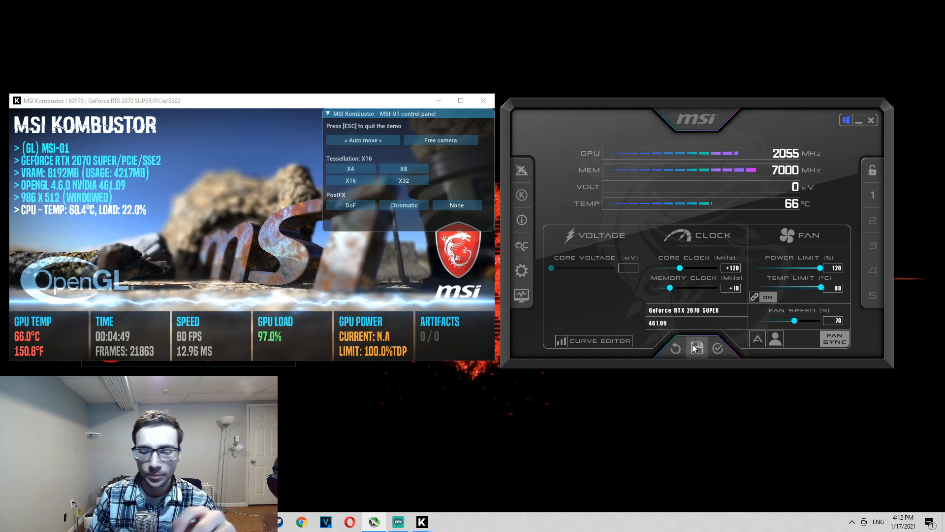
mouse_move(718, 348)
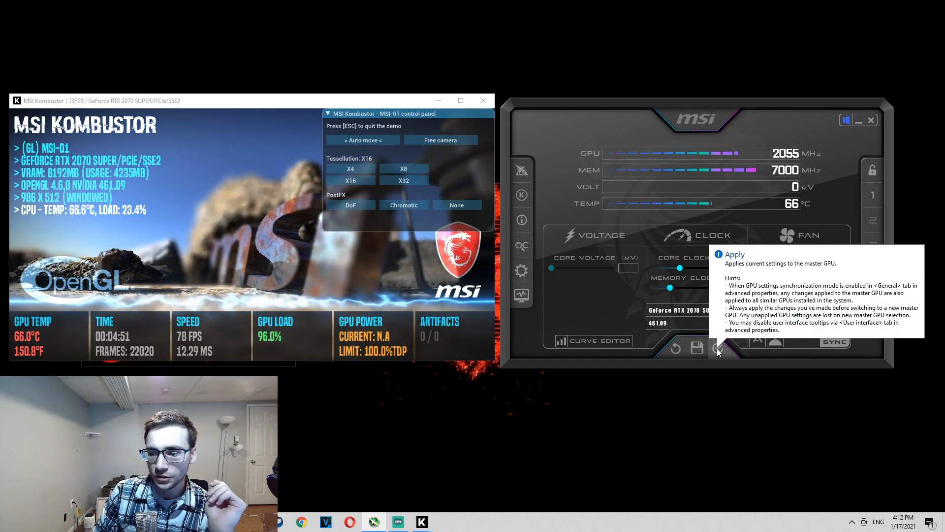
left_click(718, 348)
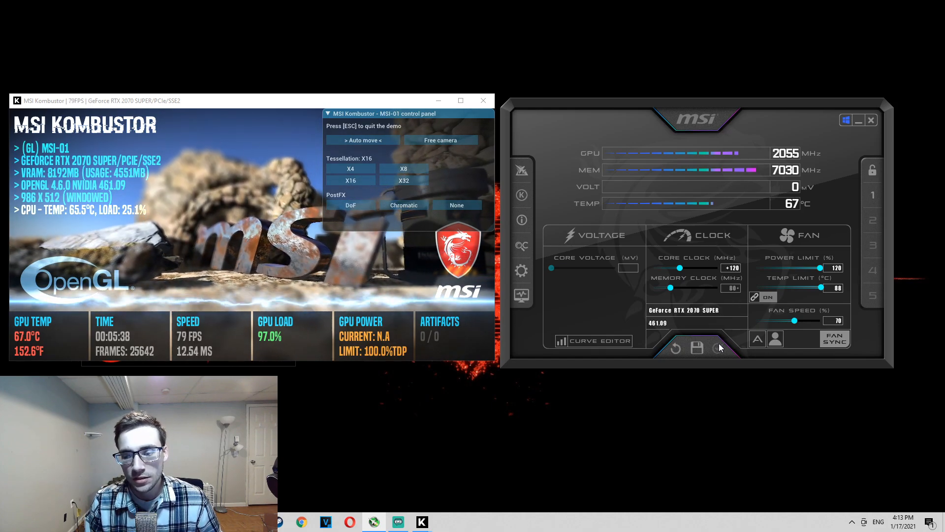
mouse_move(730, 288)
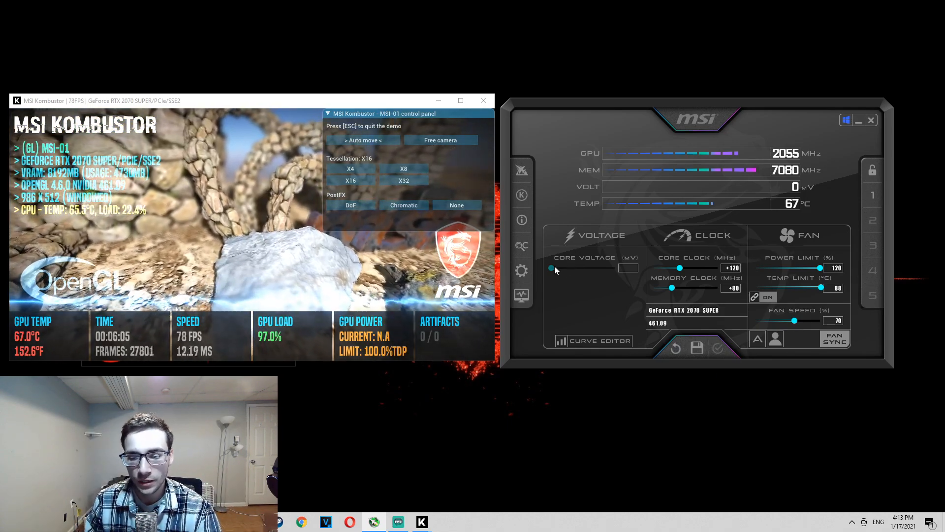
mouse_move(551, 268)
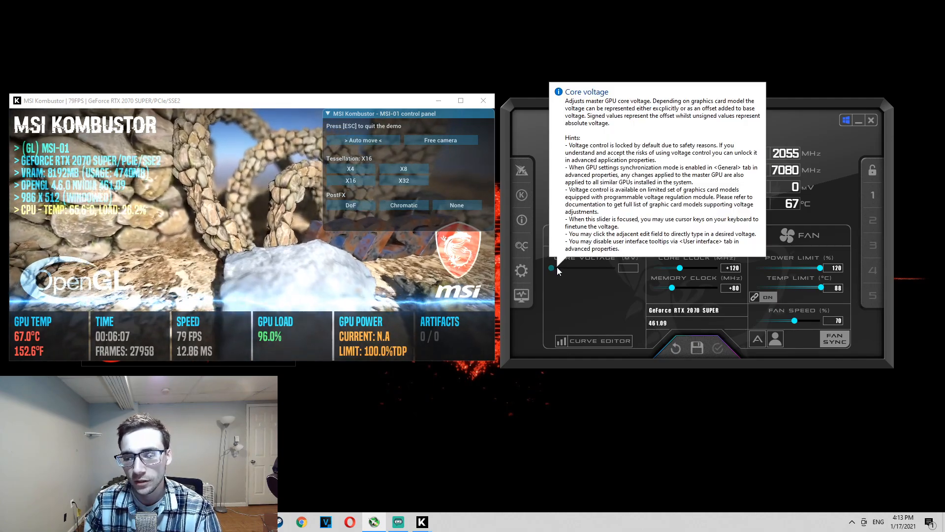
mouse_move(575, 282)
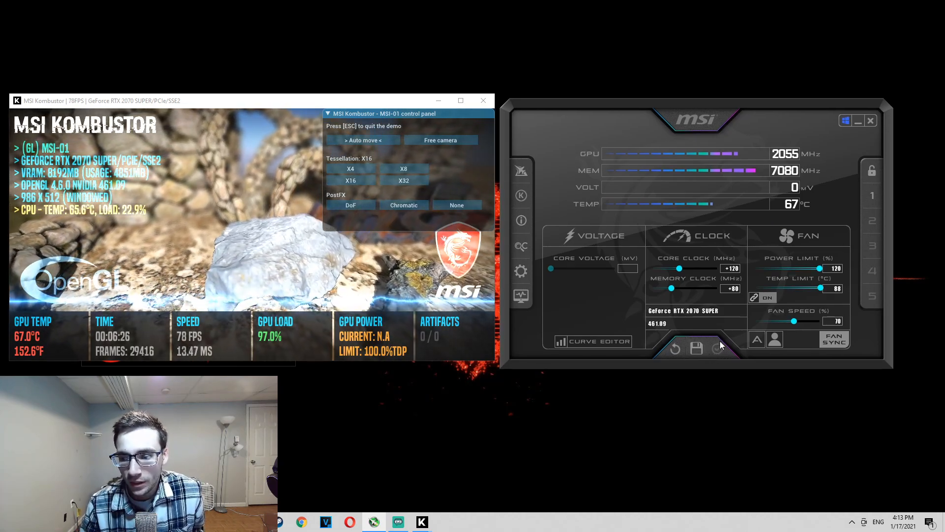
mouse_move(696, 349)
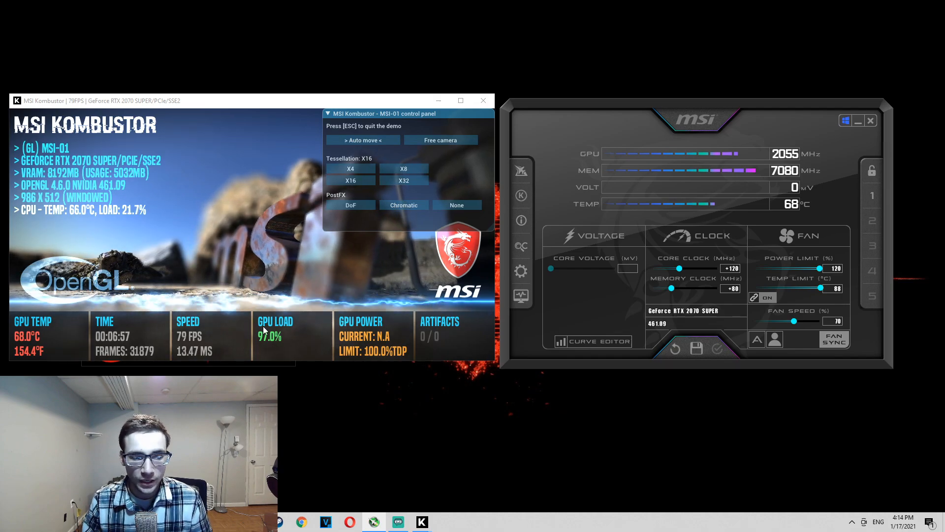
mouse_move(538, 429)
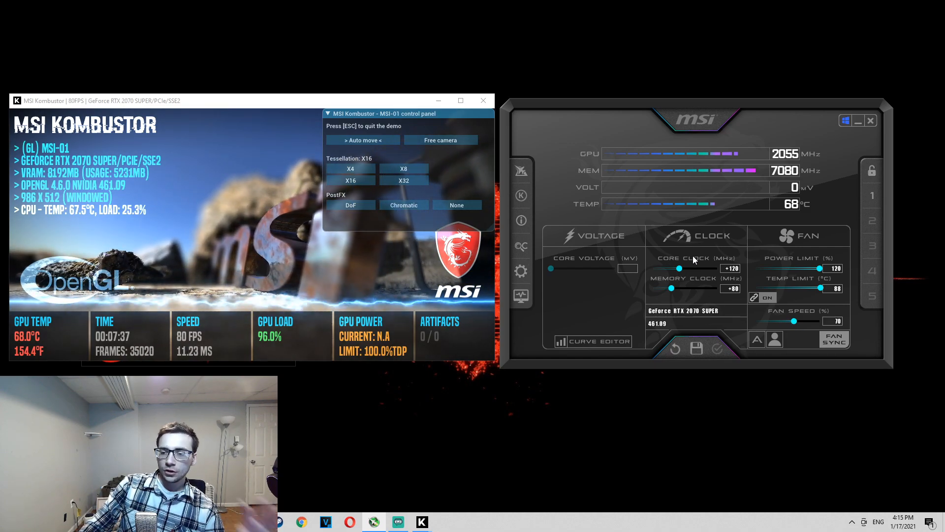
mouse_move(730, 268)
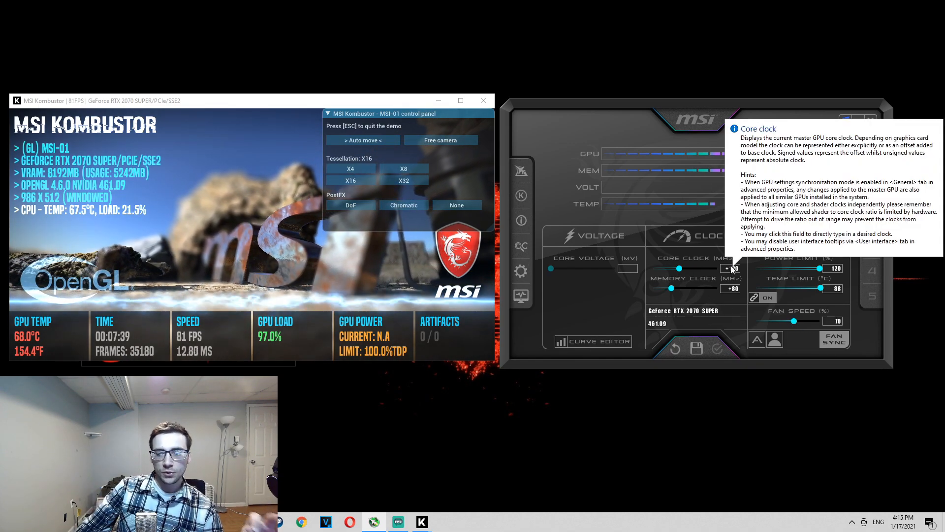